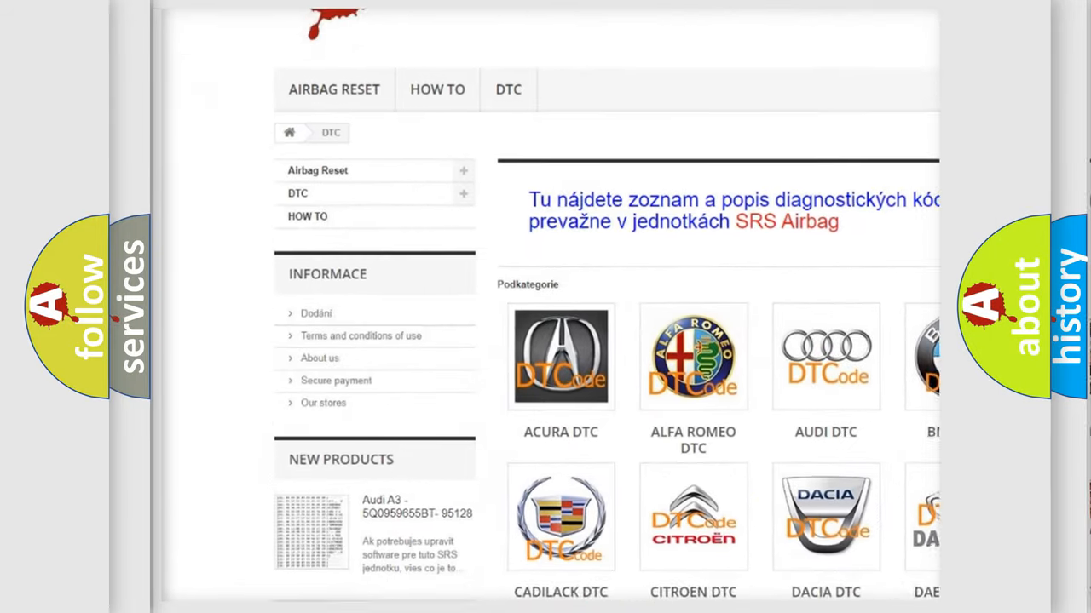
scroll(down, 3)
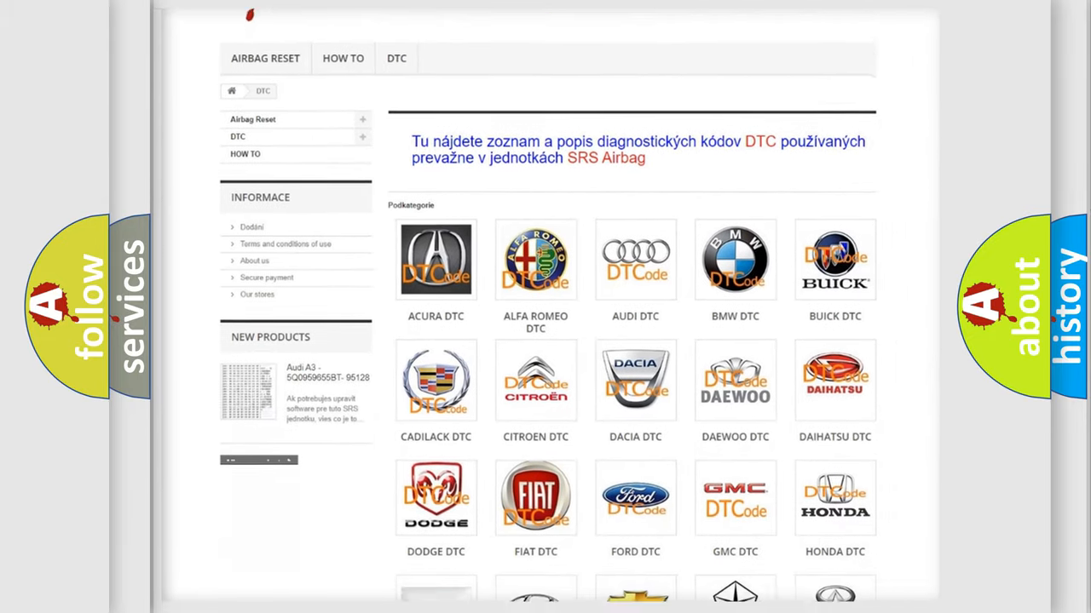
scroll(down, 3)
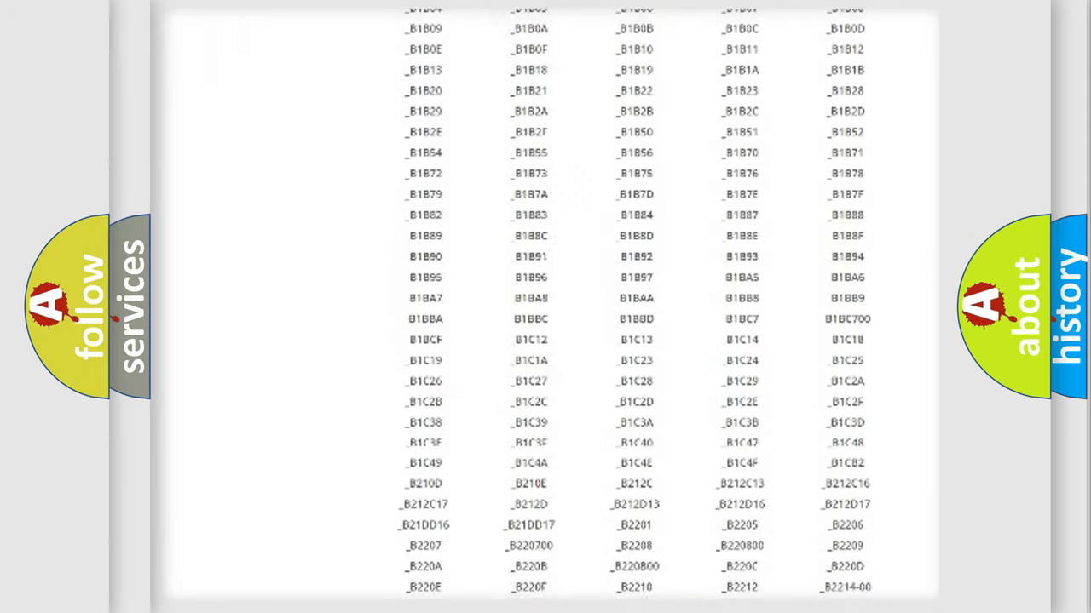
scroll(down, 3)
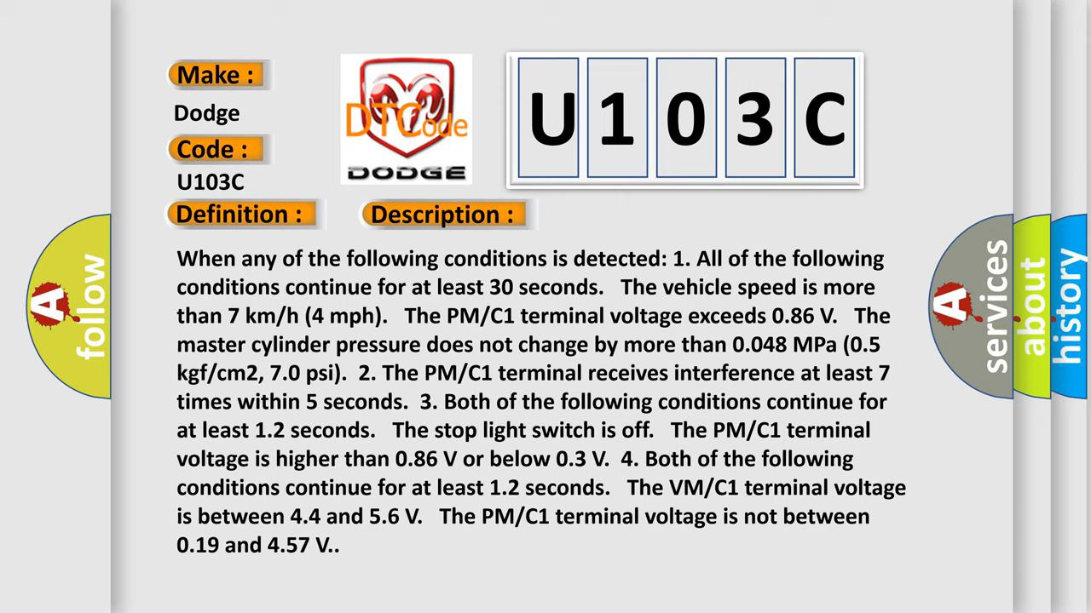
click(626, 214)
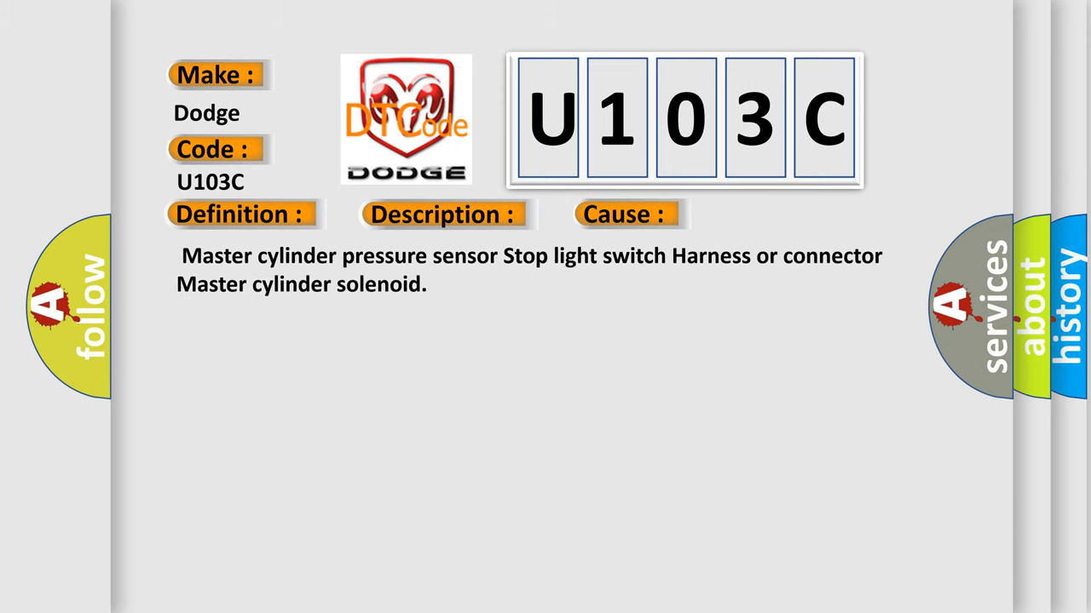